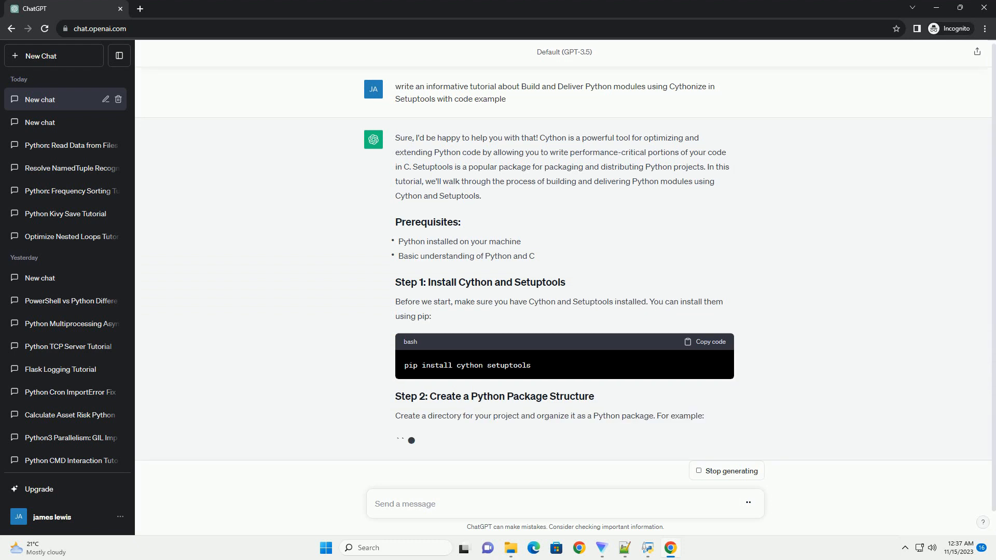
scroll("down", 3)
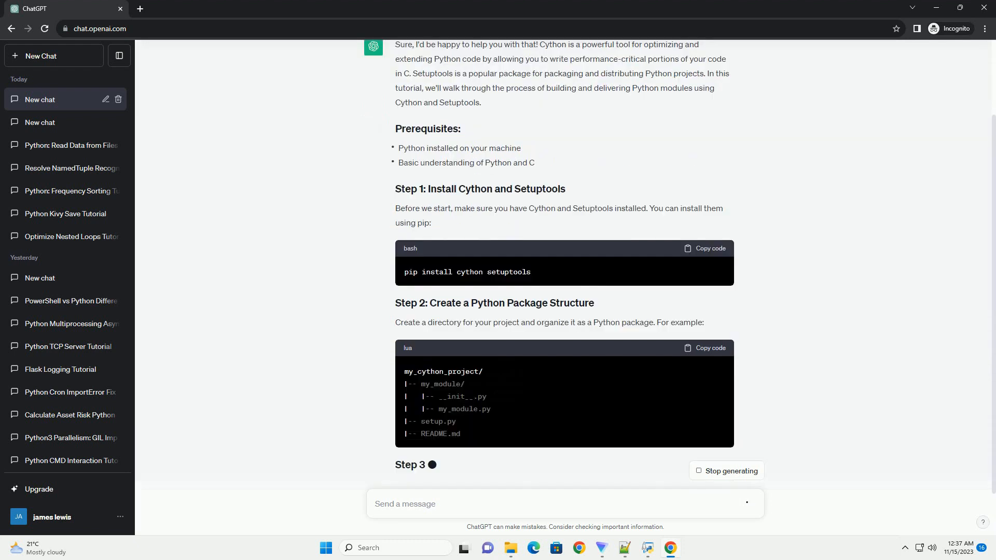
scroll("down", 3)
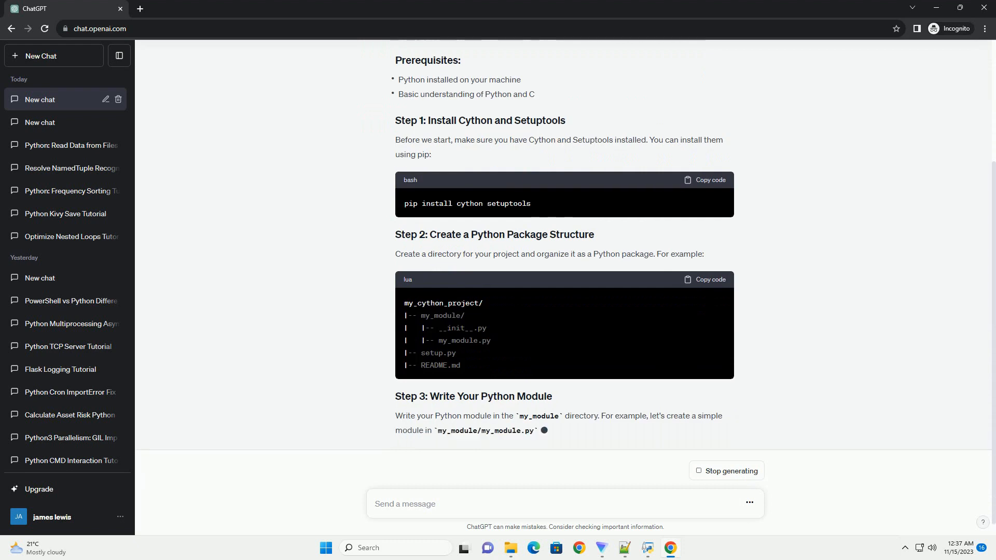
scroll("down", 3)
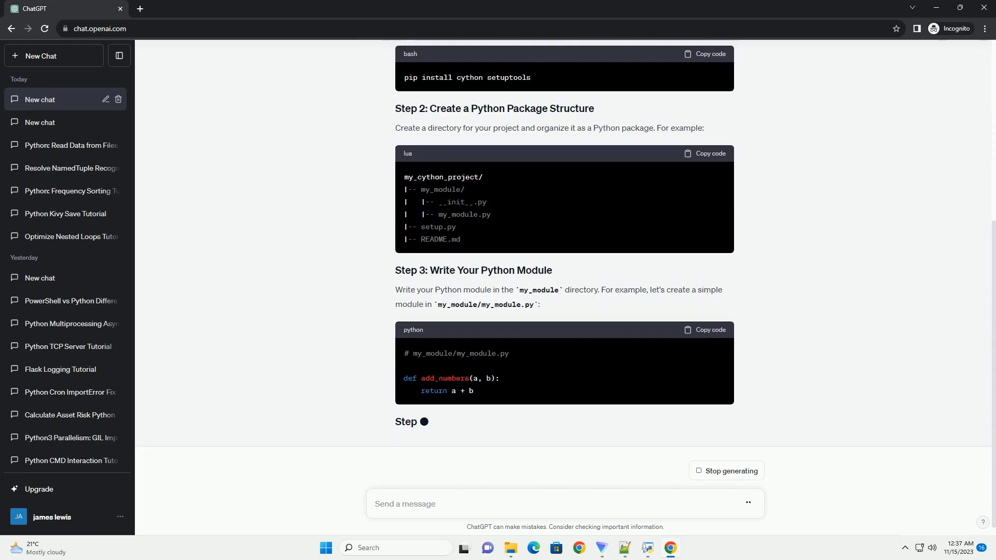
scroll("down", 3)
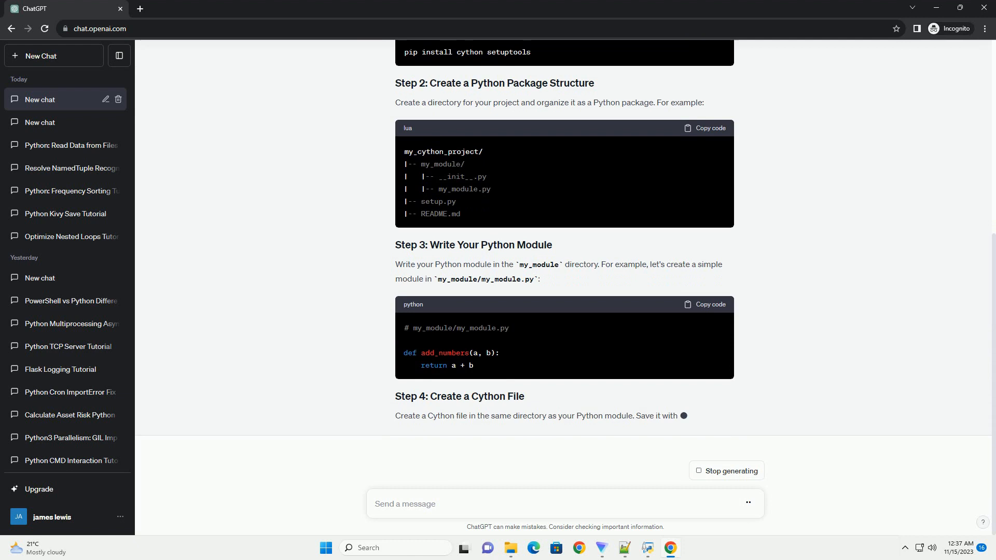
scroll("down", 3)
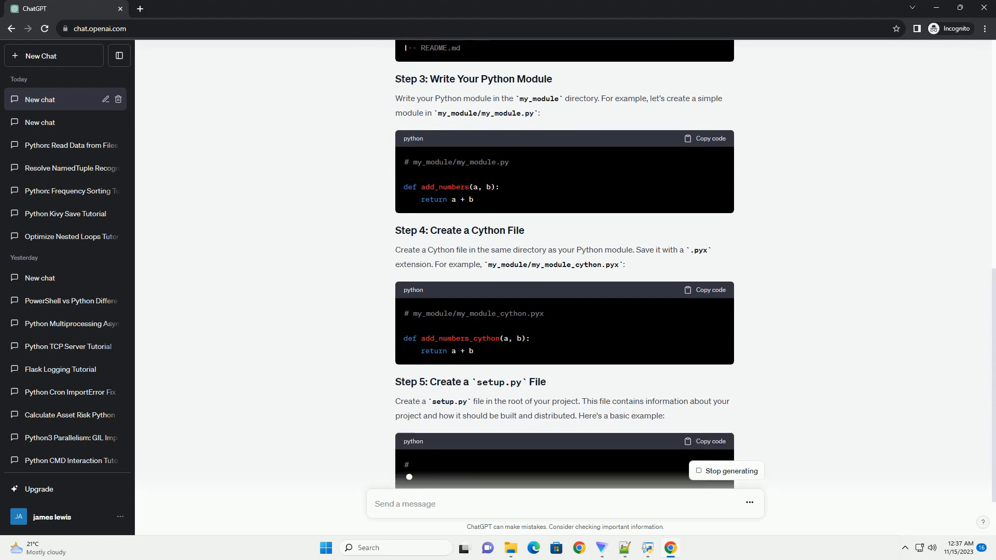
scroll("down", 3)
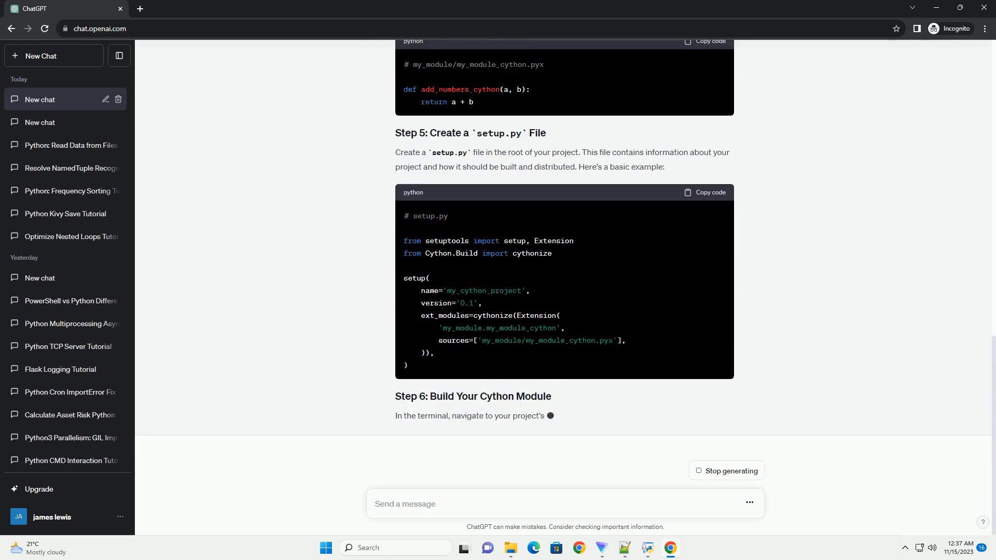
scroll("down", 3)
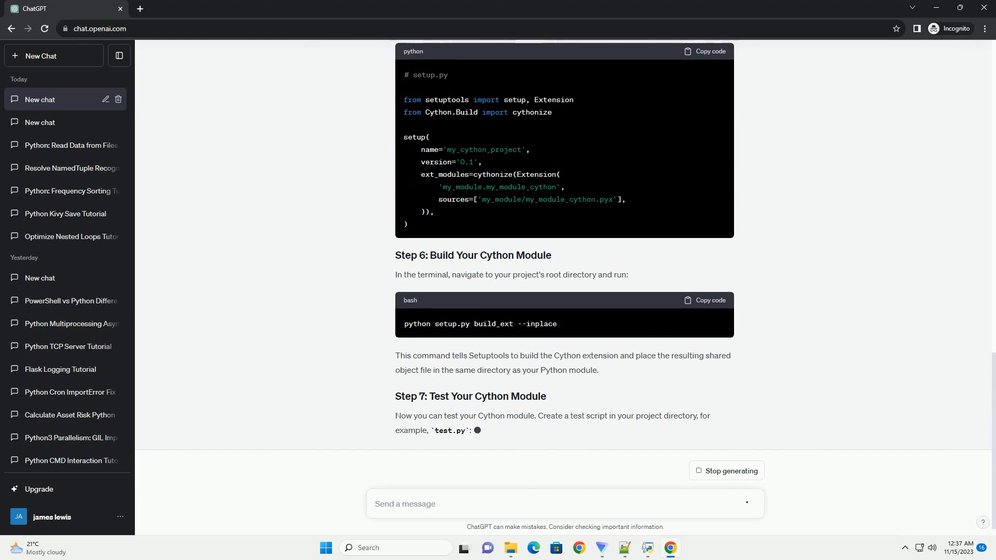
scroll("down", 3)
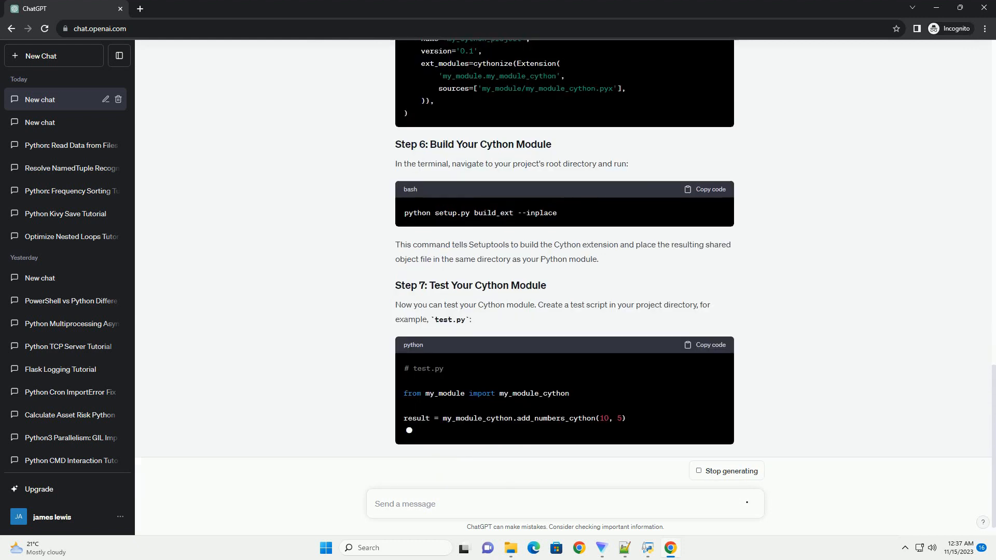
scroll("down", 3)
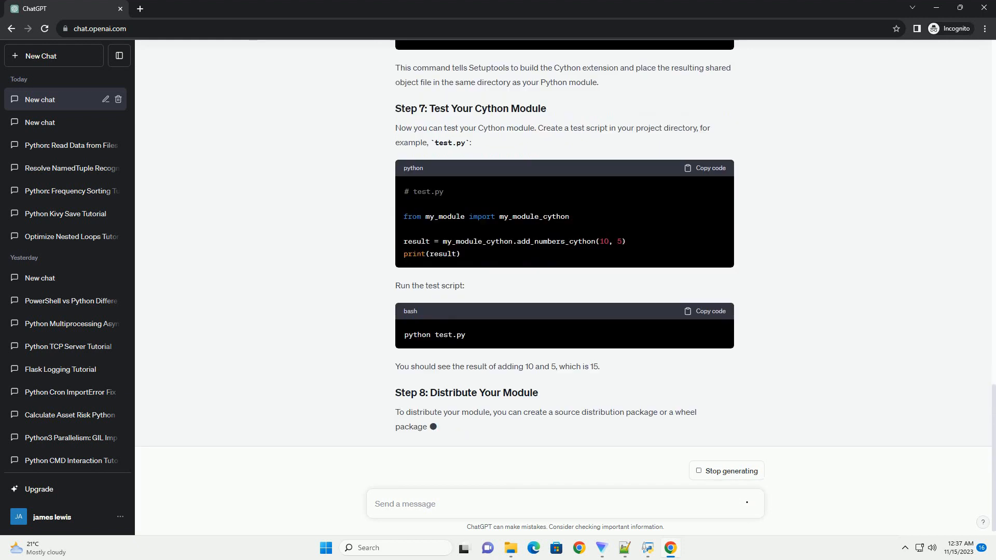
scroll("down", 3)
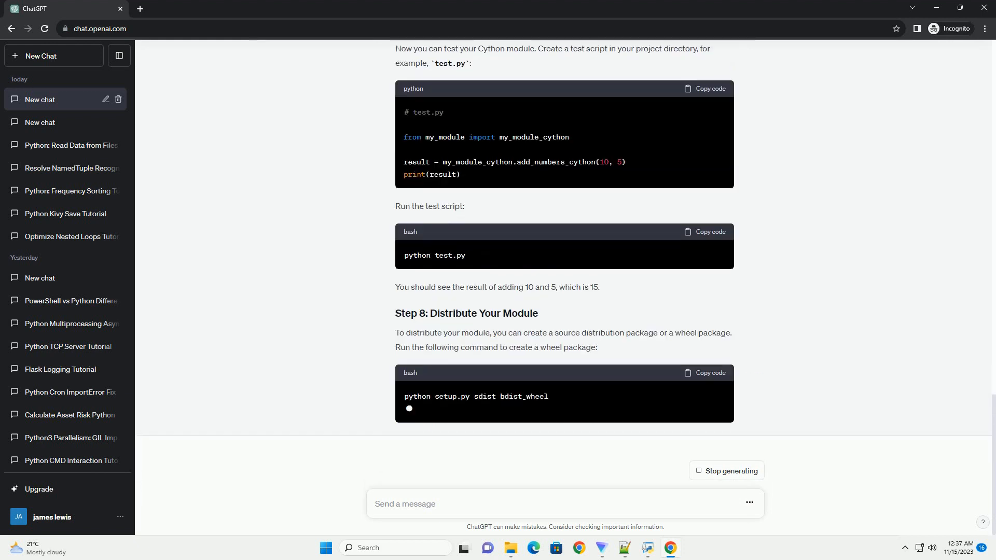
scroll("down", 3)
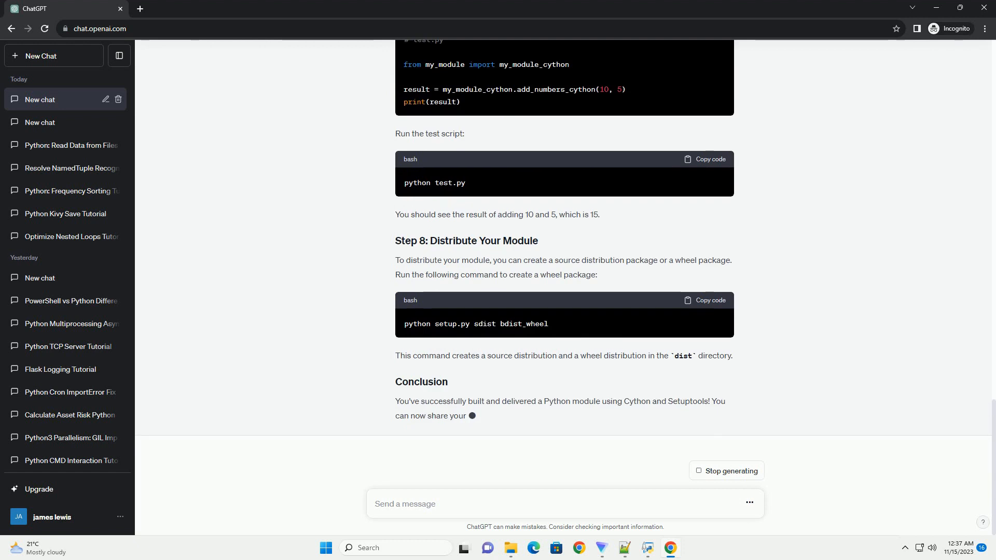
scroll("down", 3)
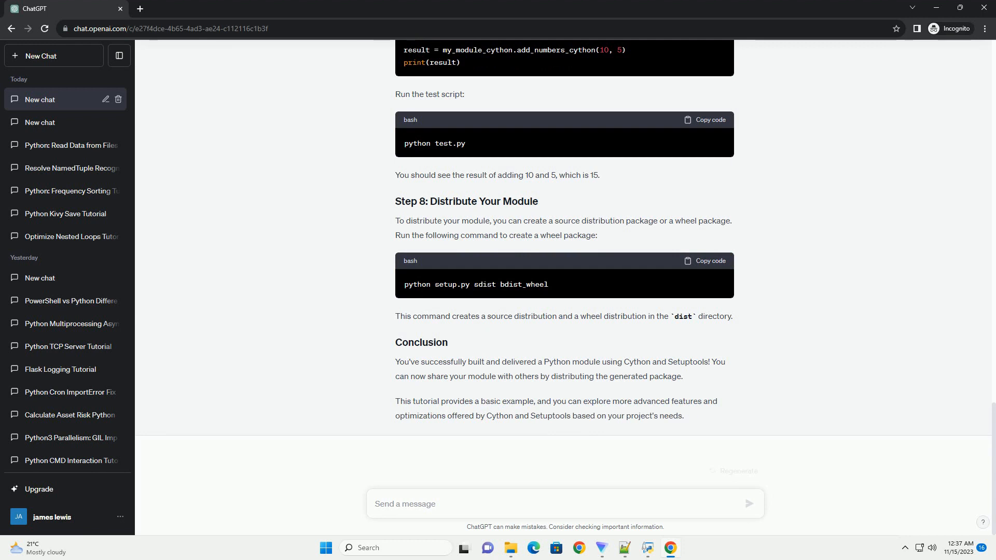
mouse_move(733, 471)
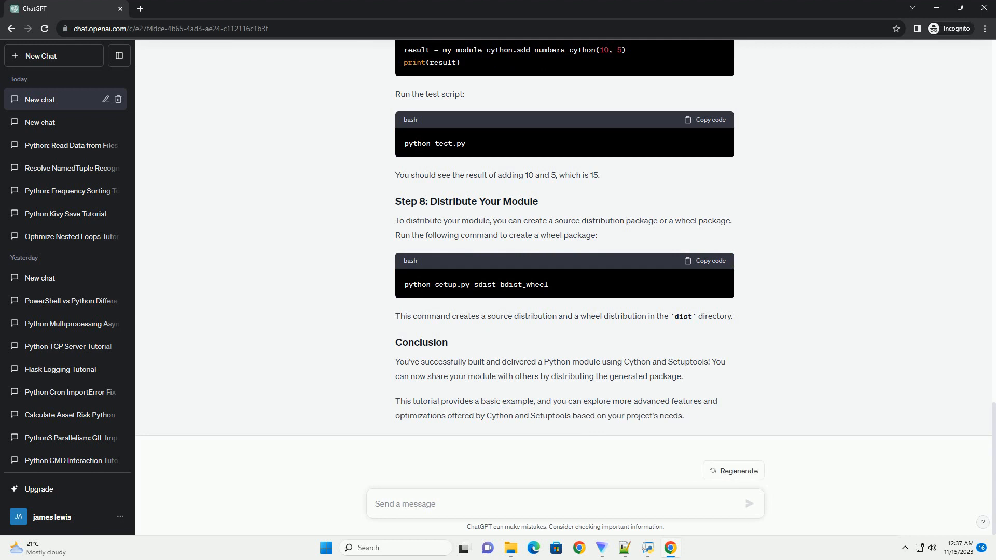